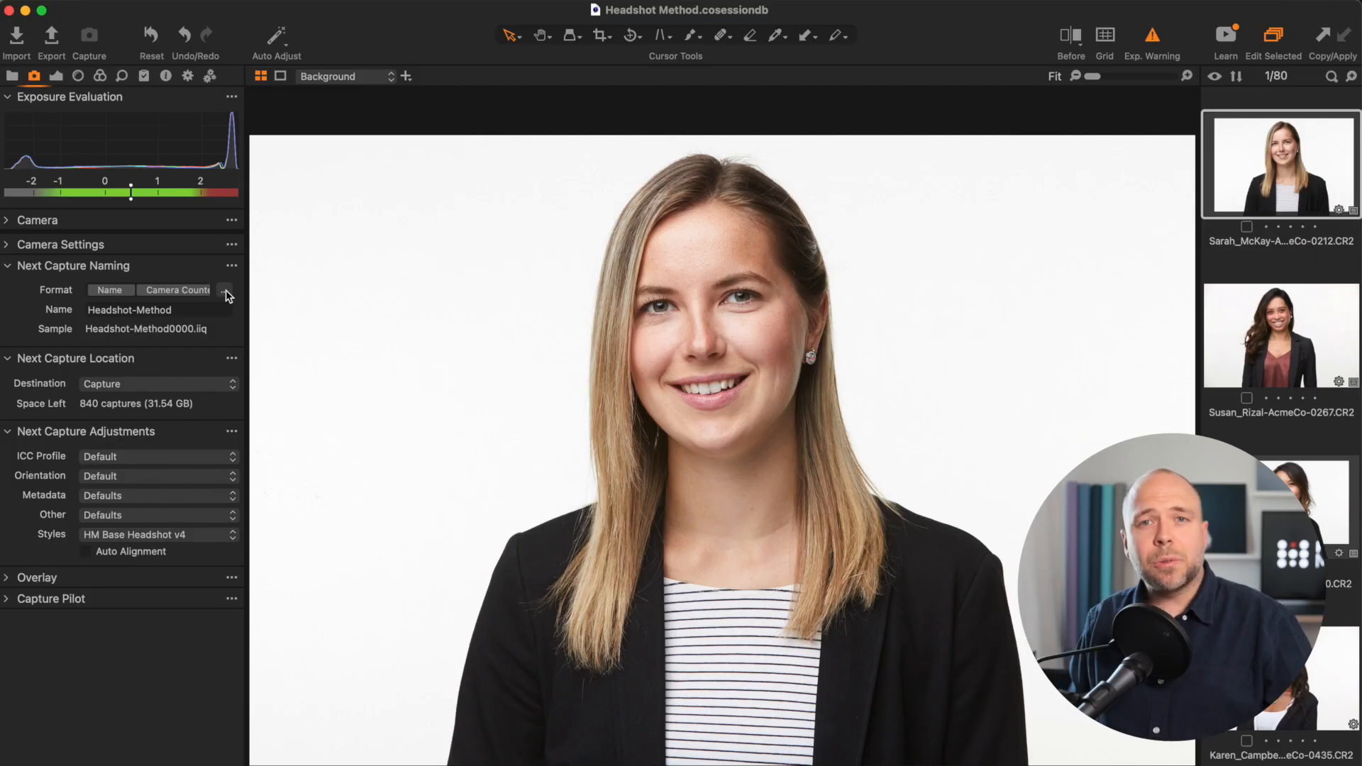
Change the next-capture naming format to Name-#### with a 4 Digit Counter (Headshot-Method-0066)
click(225, 290)
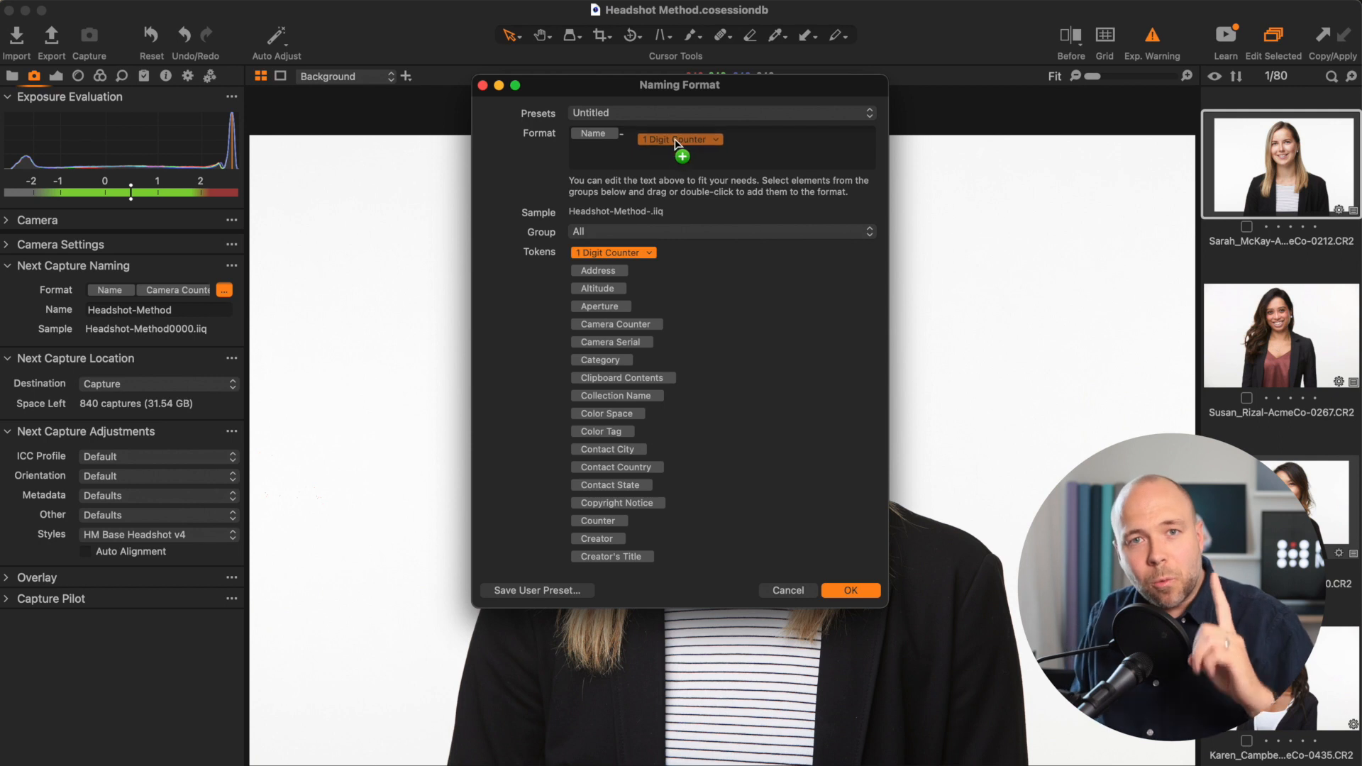
click(679, 133)
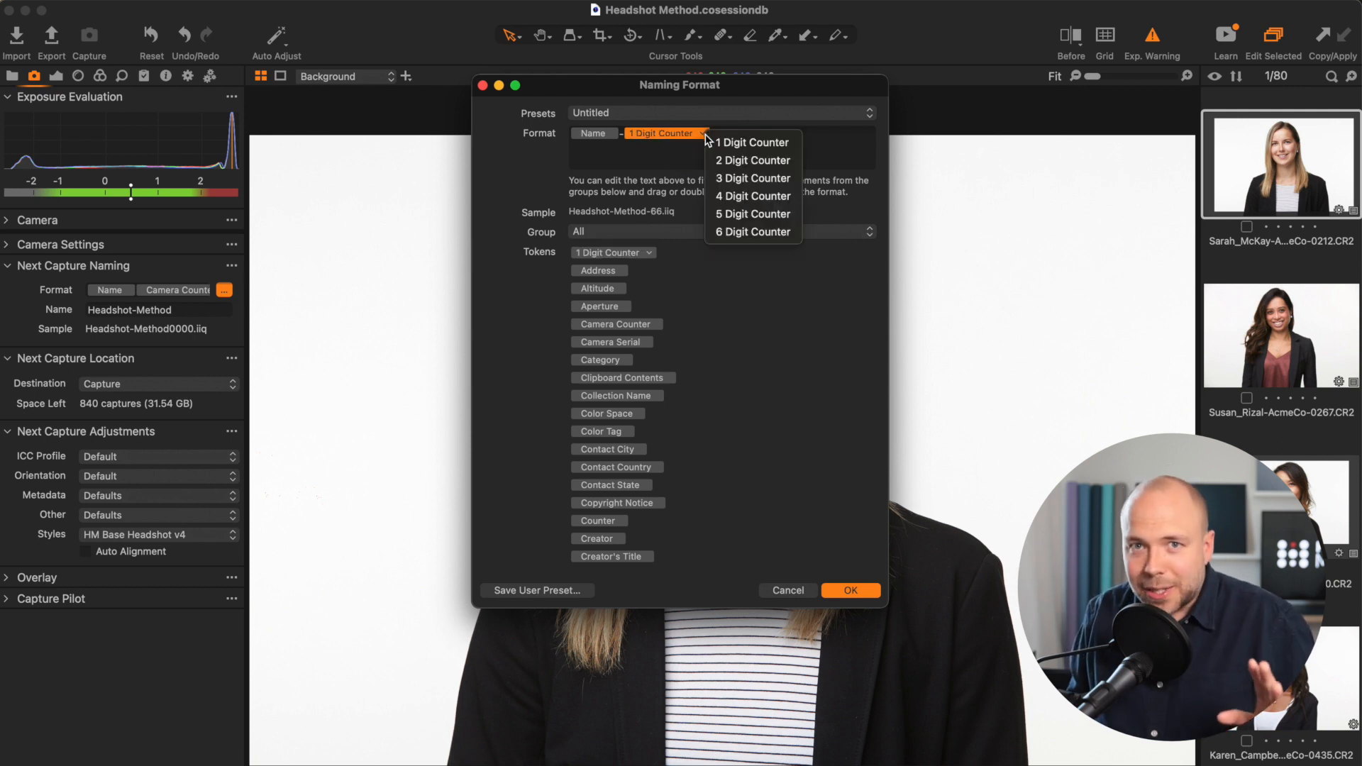
mouse_move(740, 200)
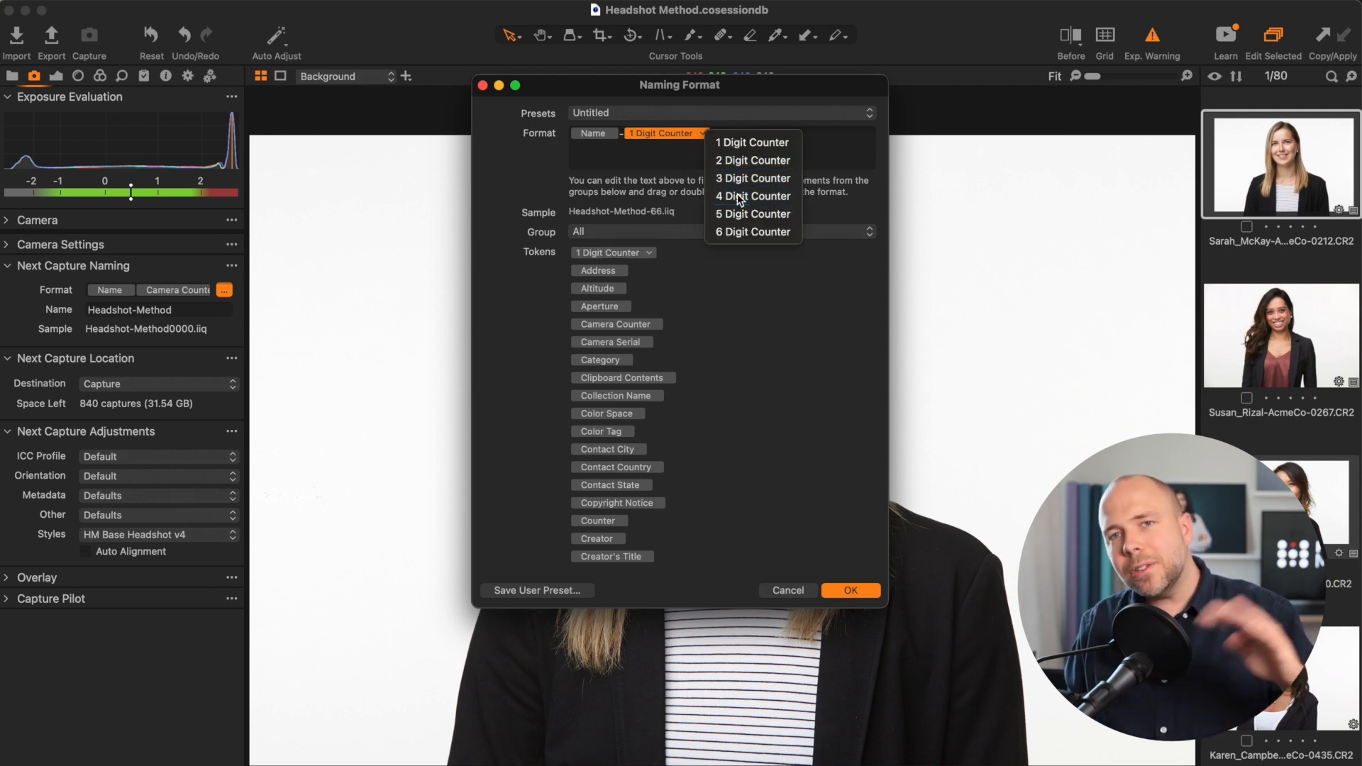
click(752, 197)
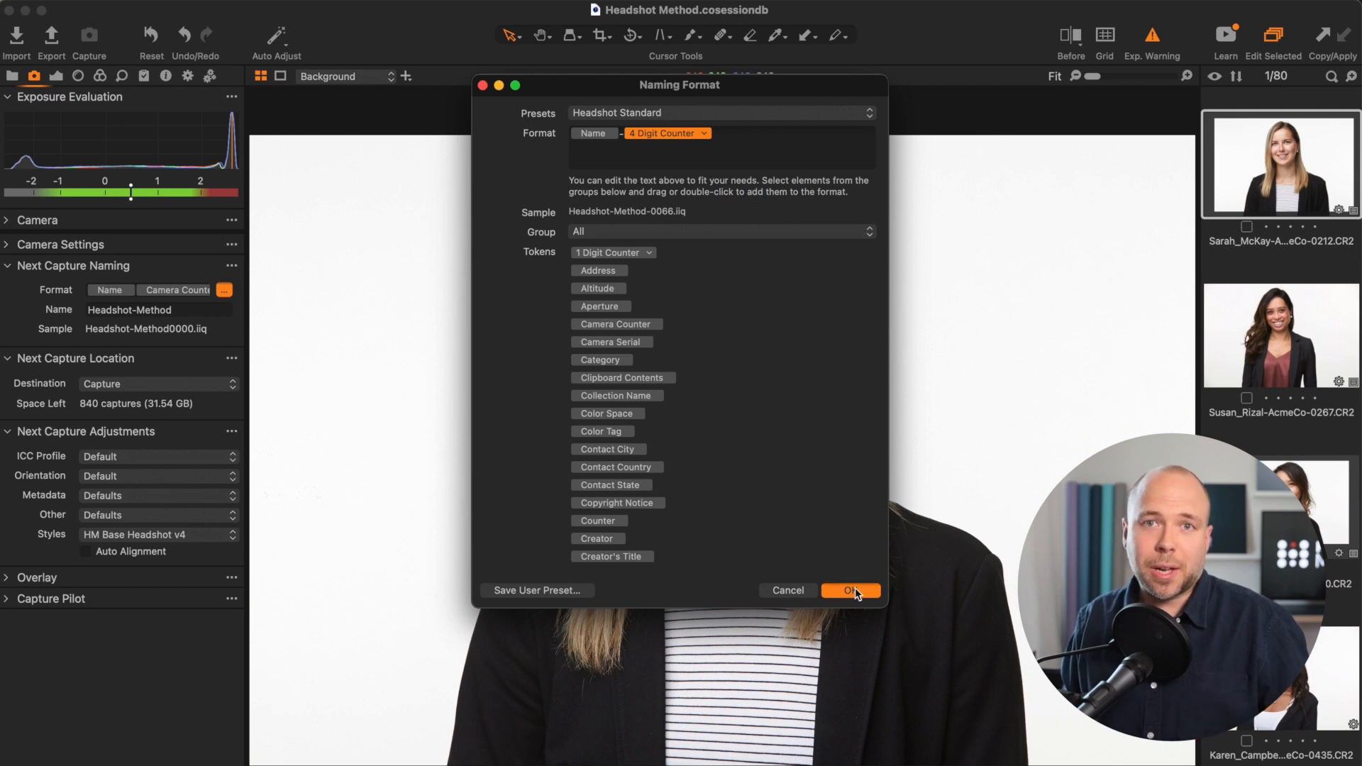
click(851, 590)
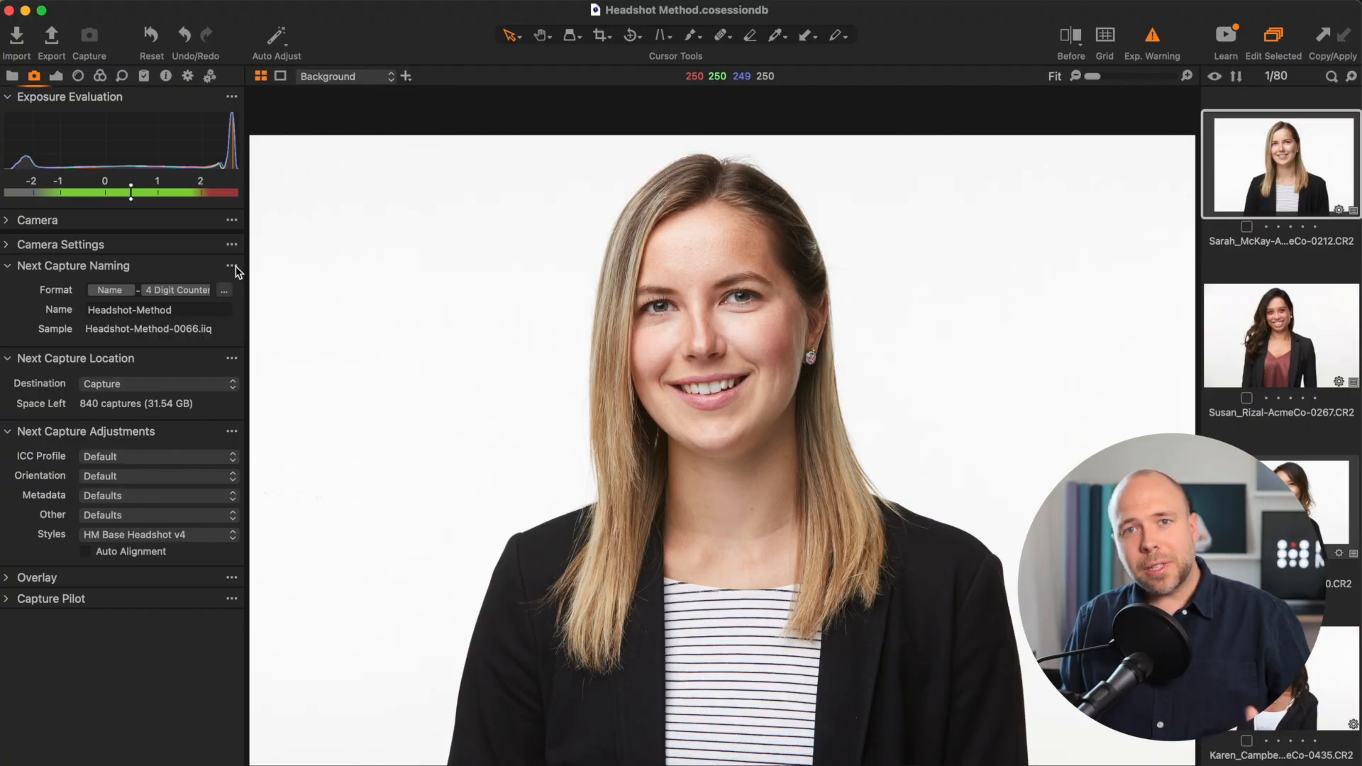
Show the Next Capture Naming tool's options menu with the counter reset and set options
click(230, 266)
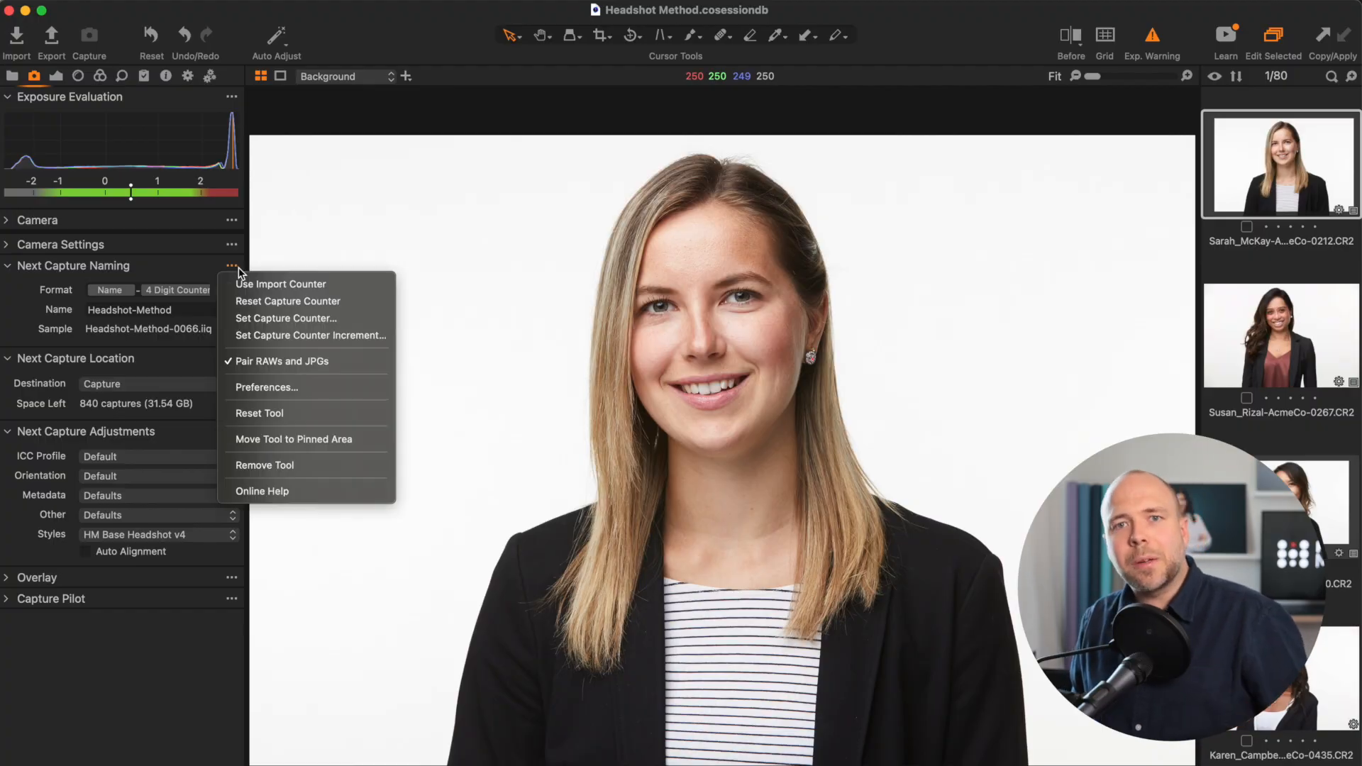